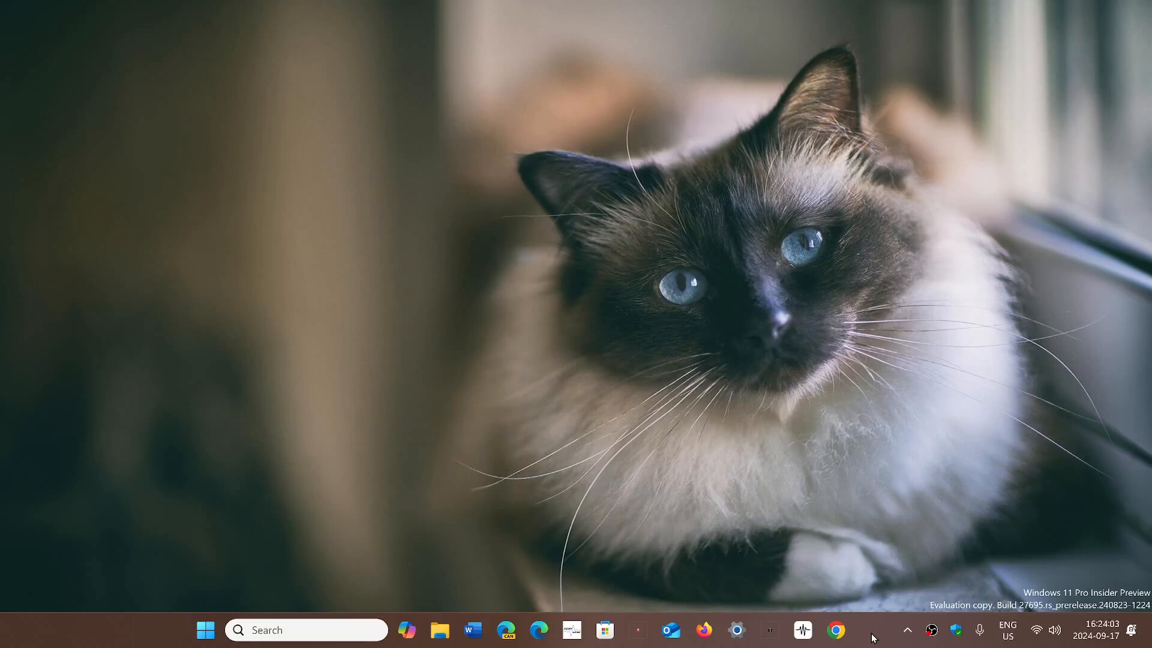
mouse_move(798, 418)
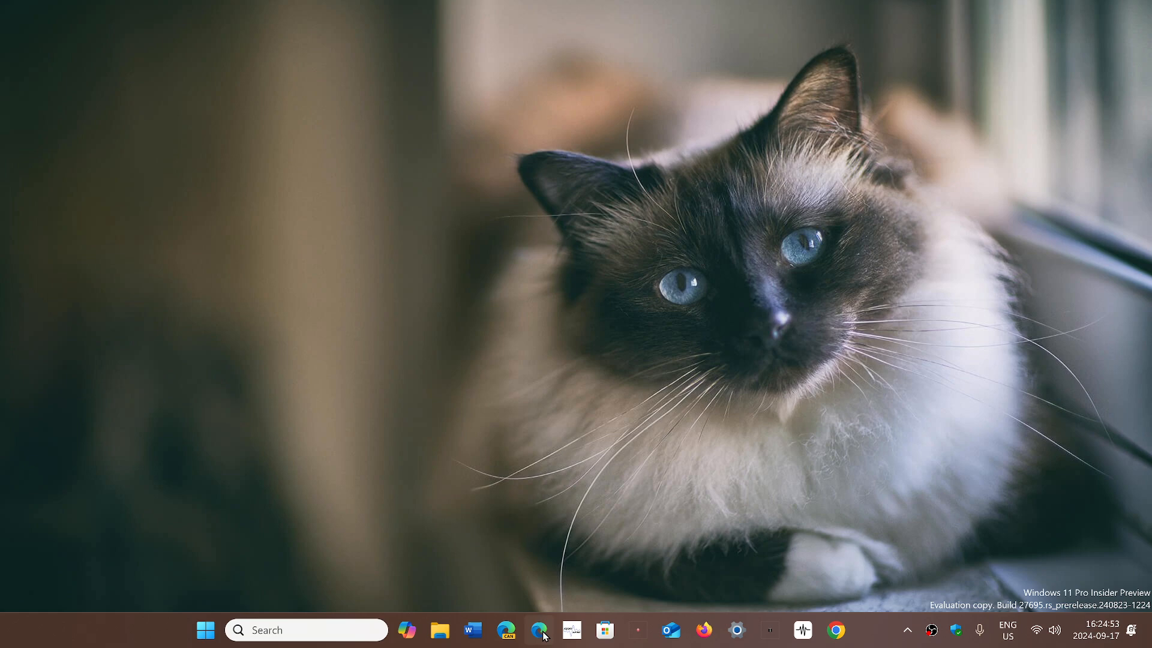
- Launch Edge from the taskbar and load spaceweather.com via its new-tab shortcut
click(540, 629)
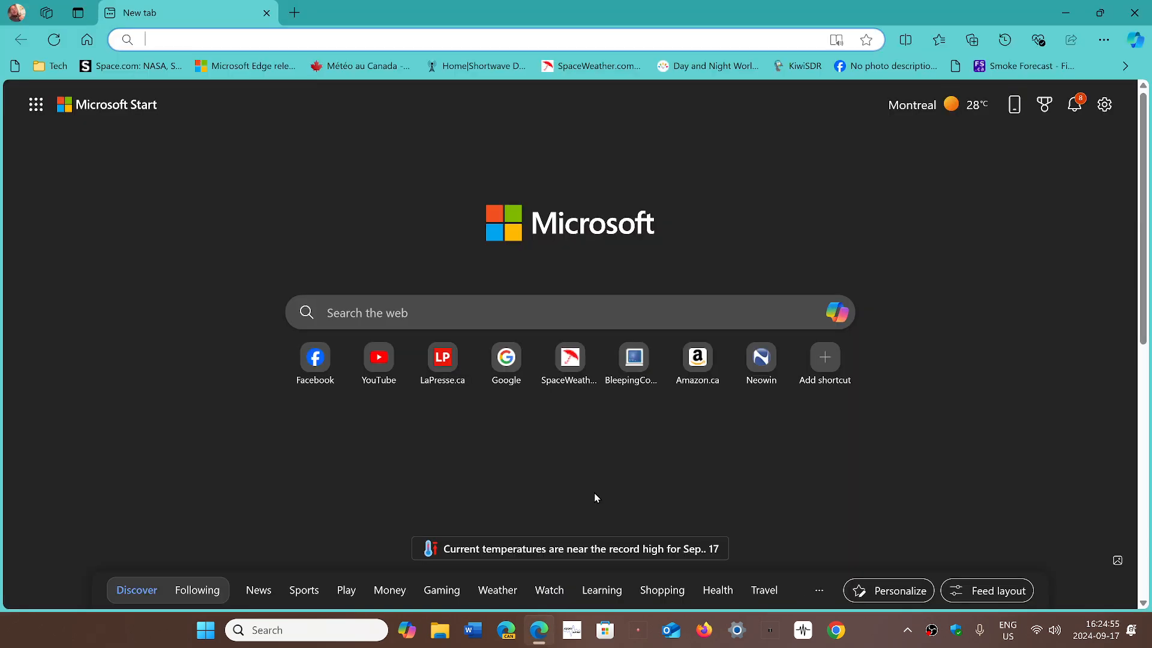
mouse_move(621, 100)
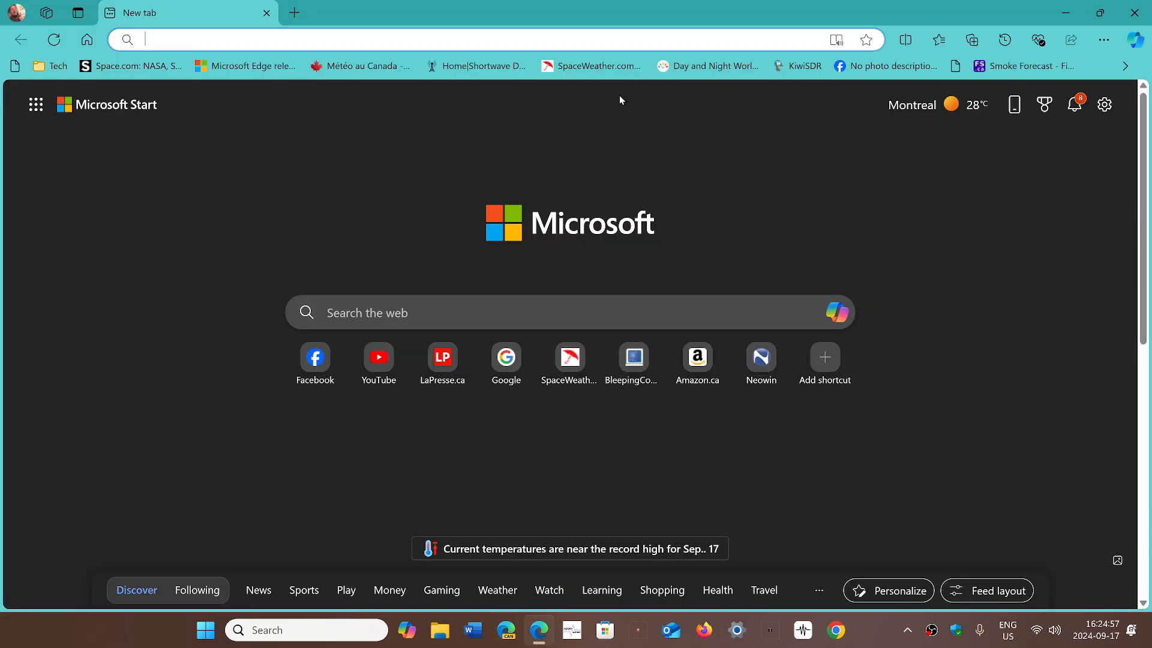
click(569, 358)
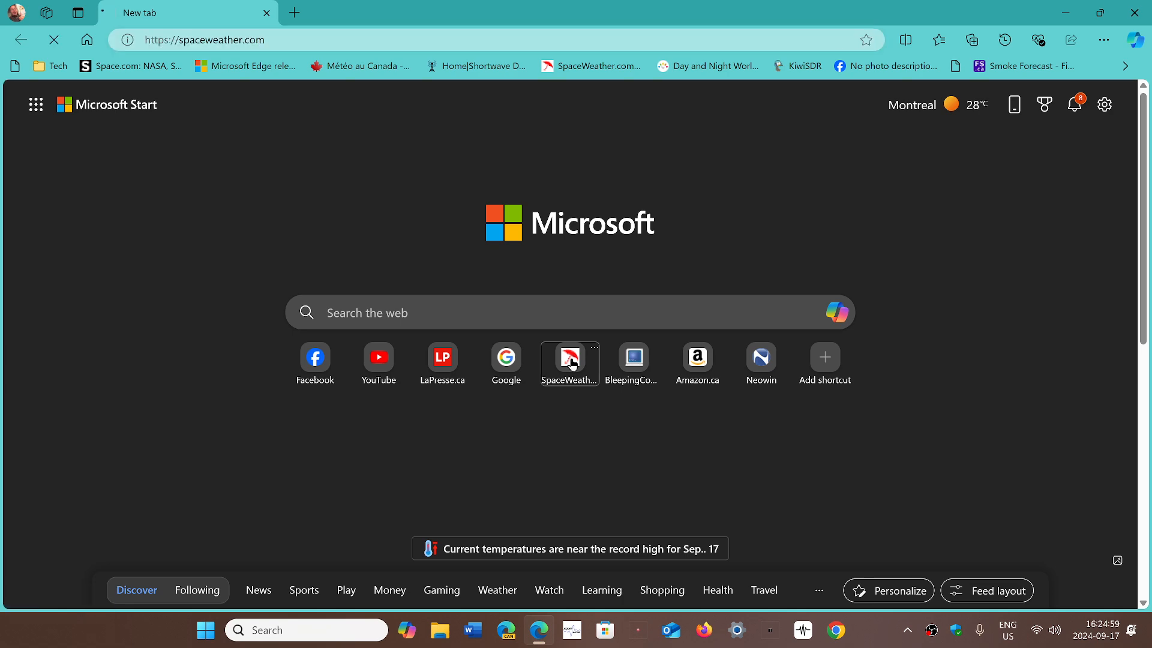
click(569, 357)
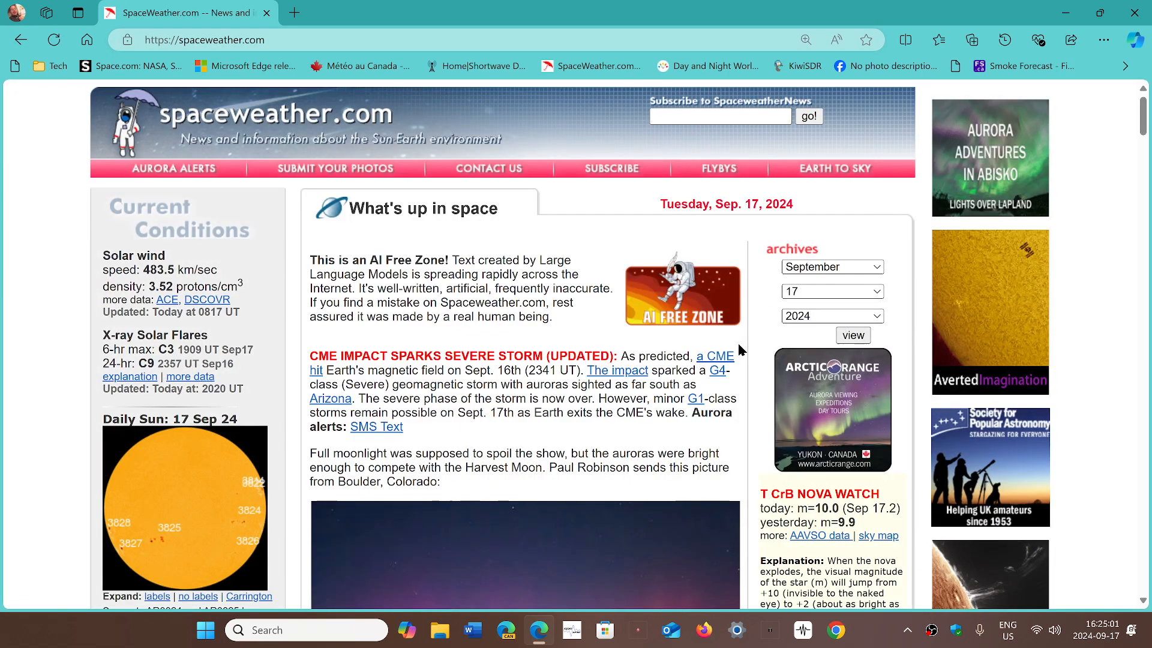